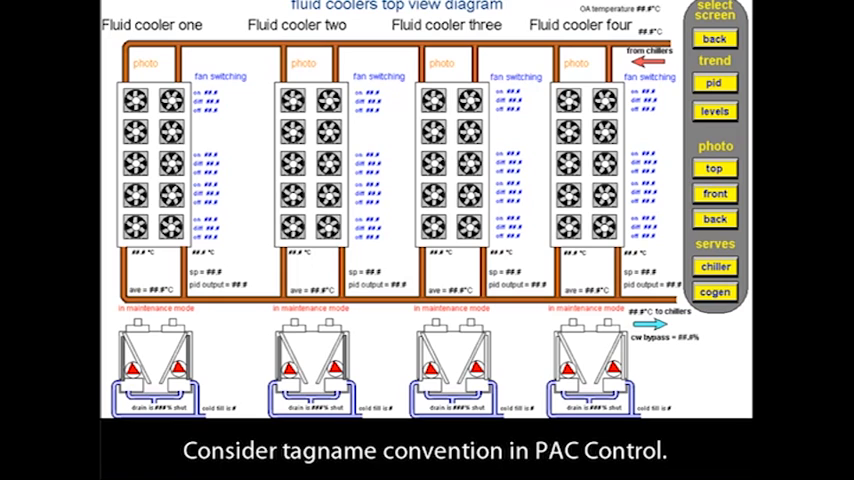
- Switch from the alarm summary to the controller overview listing Edward Wilson, North Block and QE Kitchen
left_click(715, 266)
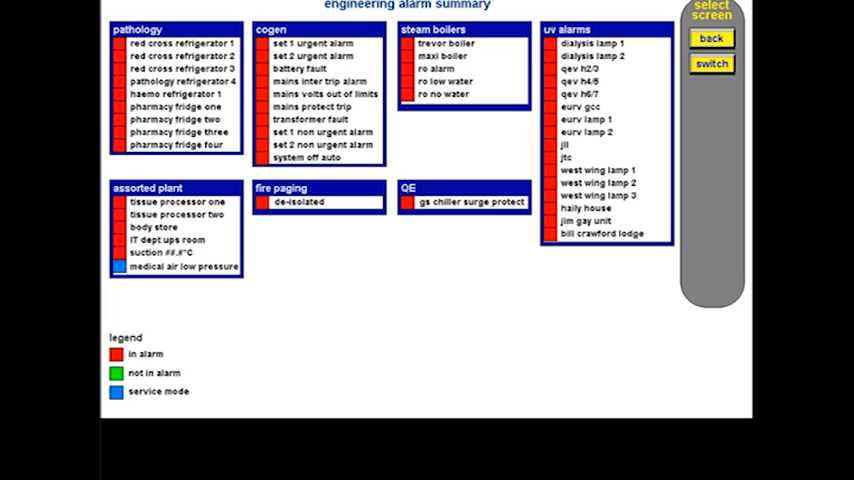
left_click(711, 63)
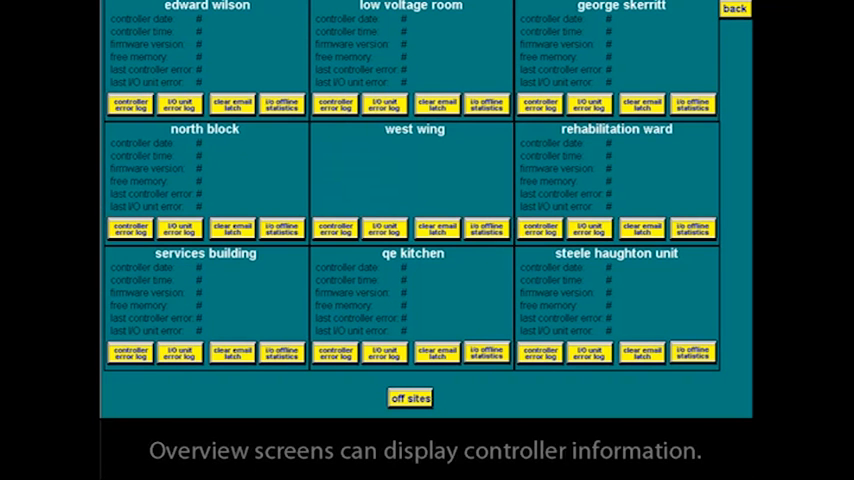